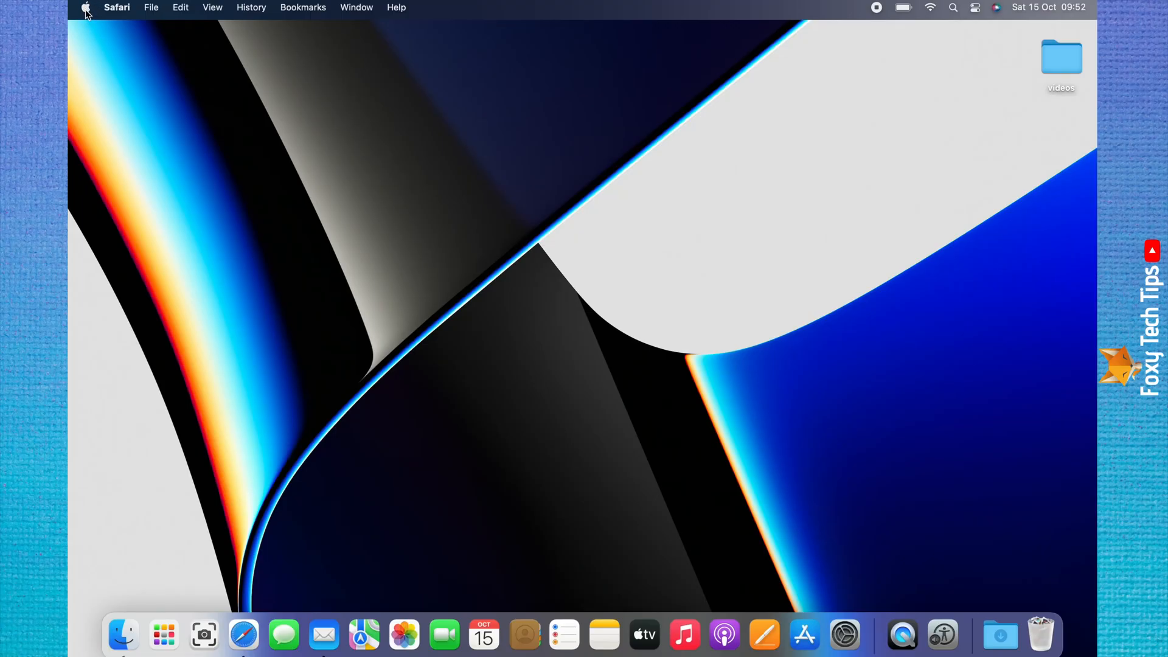
# Step: Launch System Preferences from the Apple menu
pyautogui.click(85, 7)
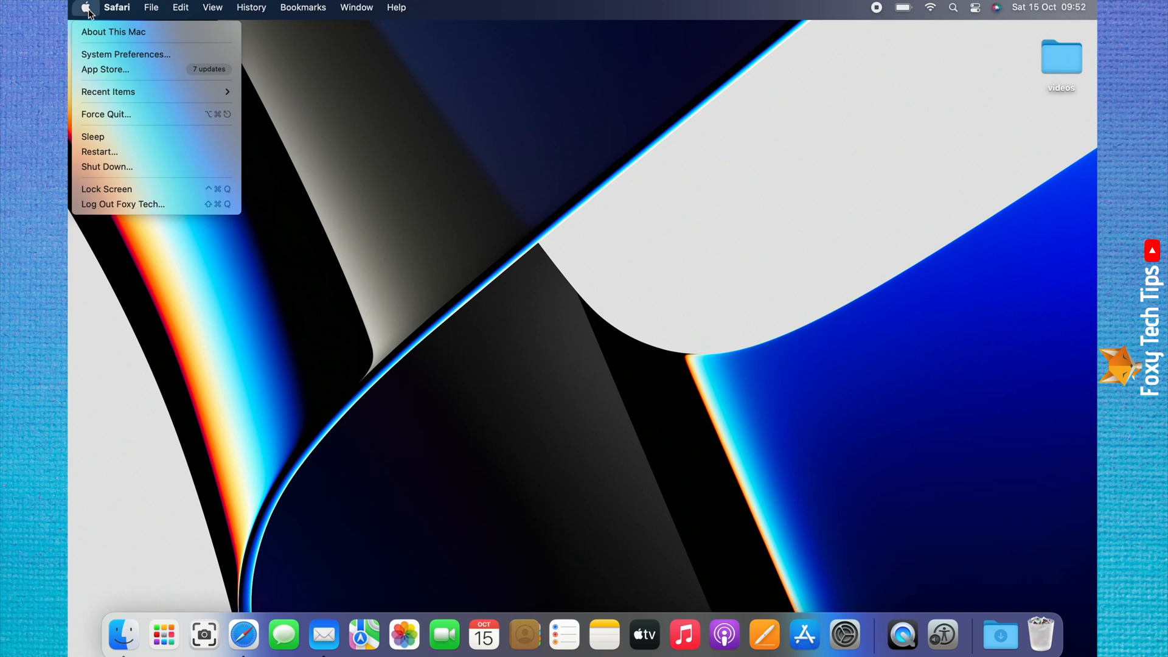
pyautogui.moveTo(120, 60)
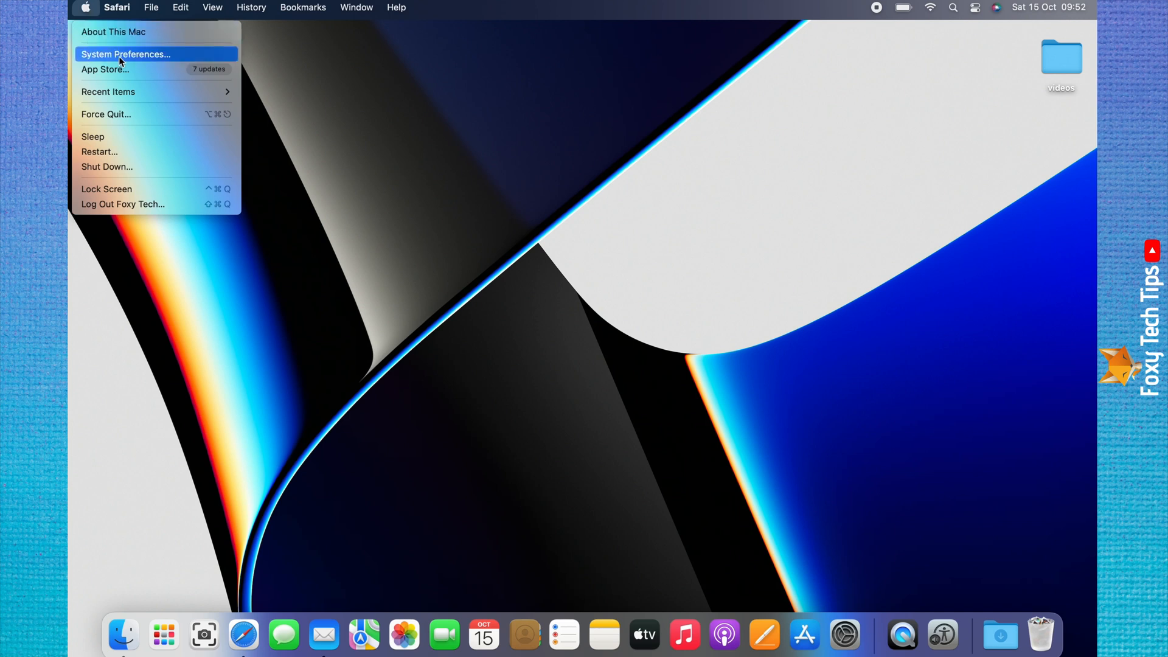
pyautogui.moveTo(101, 62)
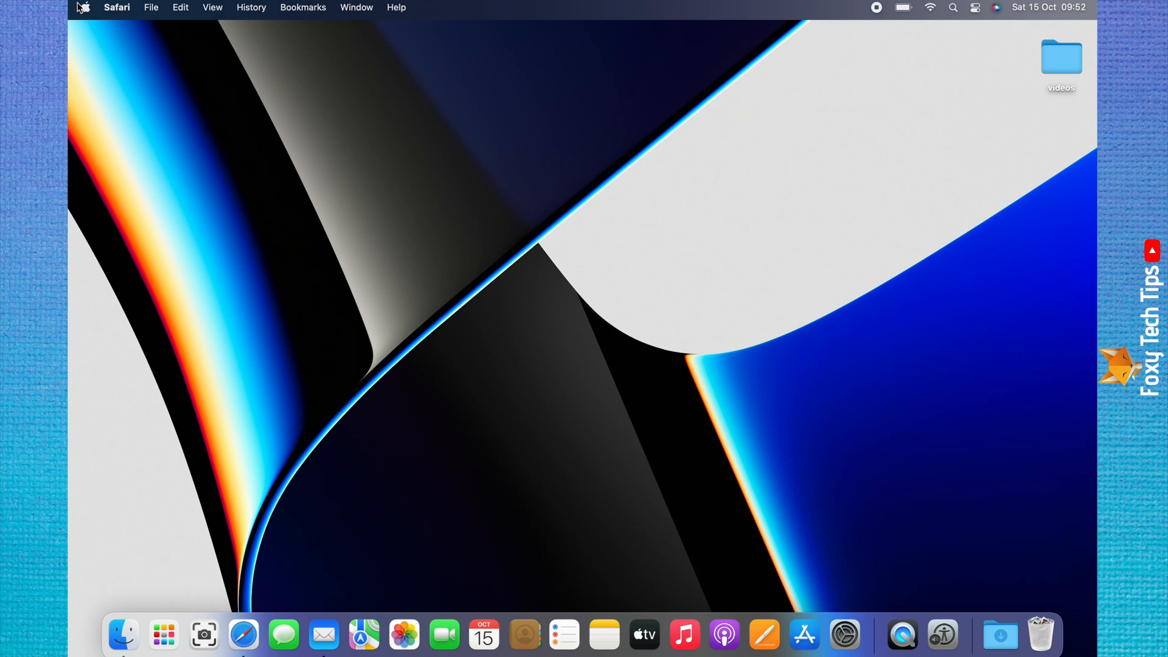
pyautogui.moveTo(92, 18)
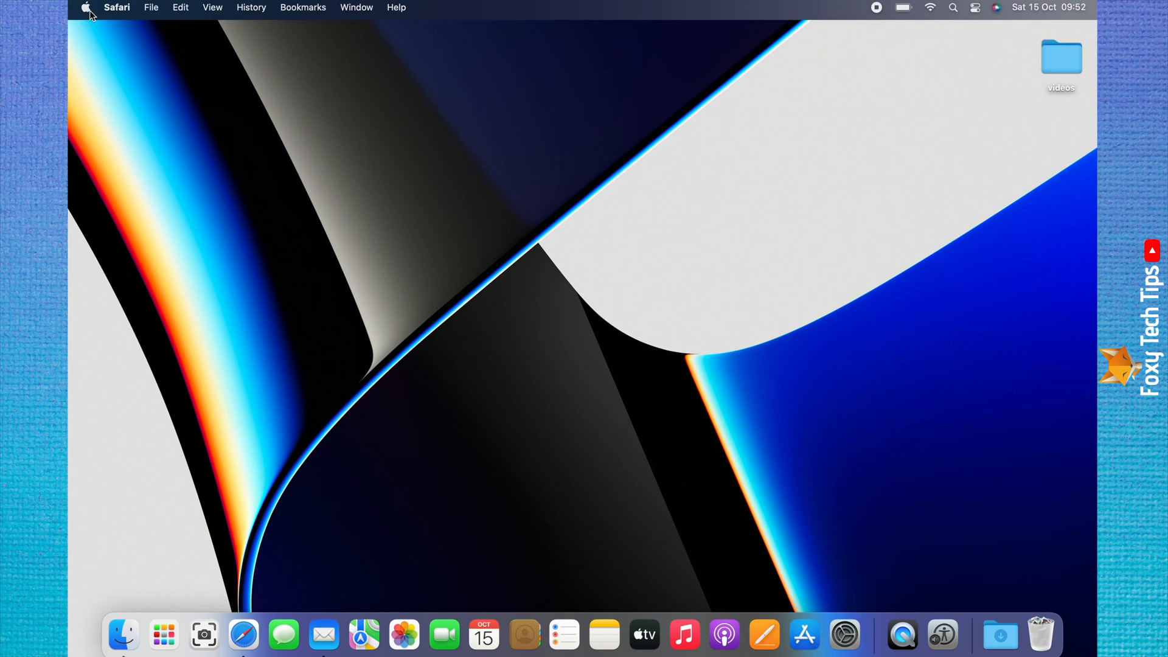
pyautogui.click(86, 8)
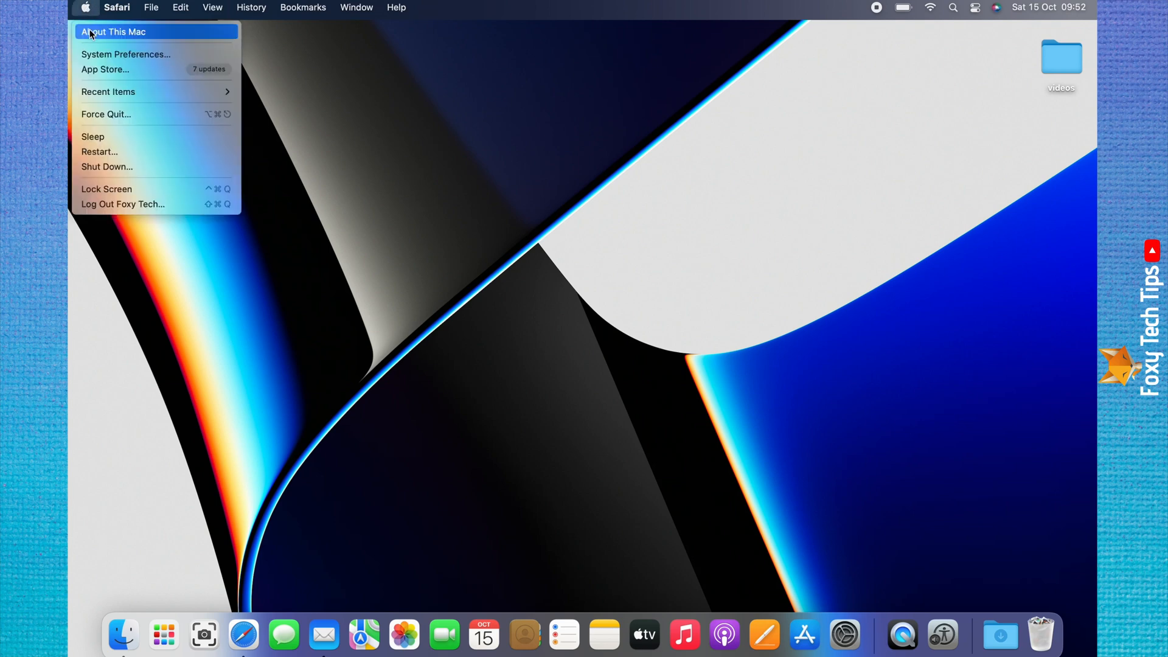
pyautogui.moveTo(131, 62)
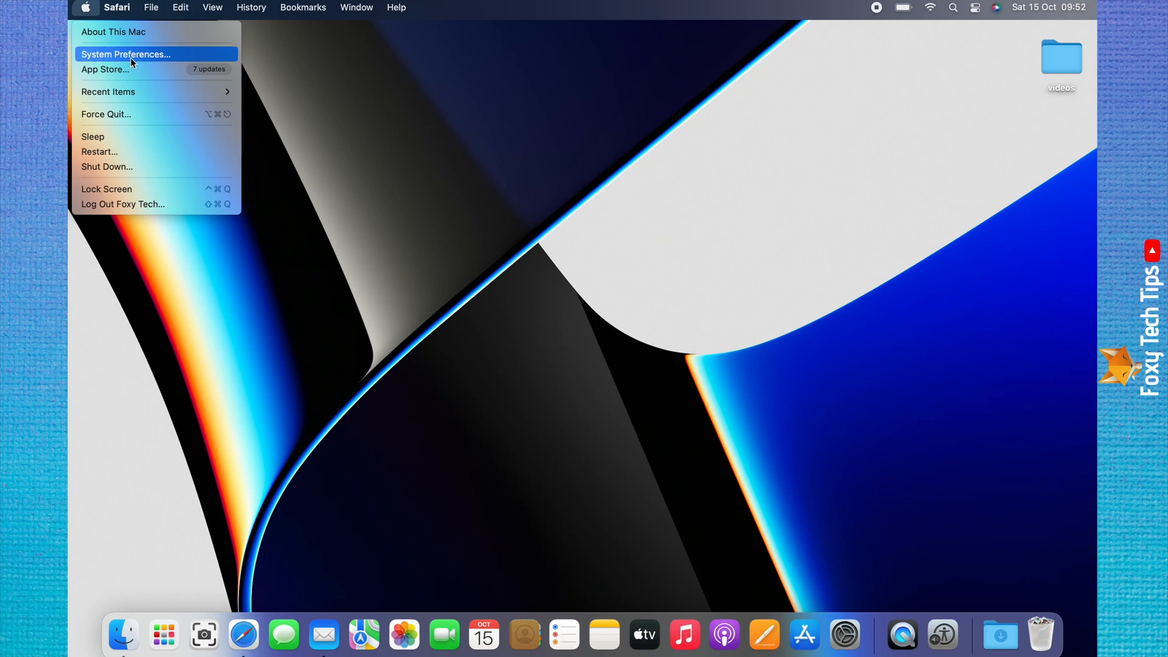
pyautogui.moveTo(93, 61)
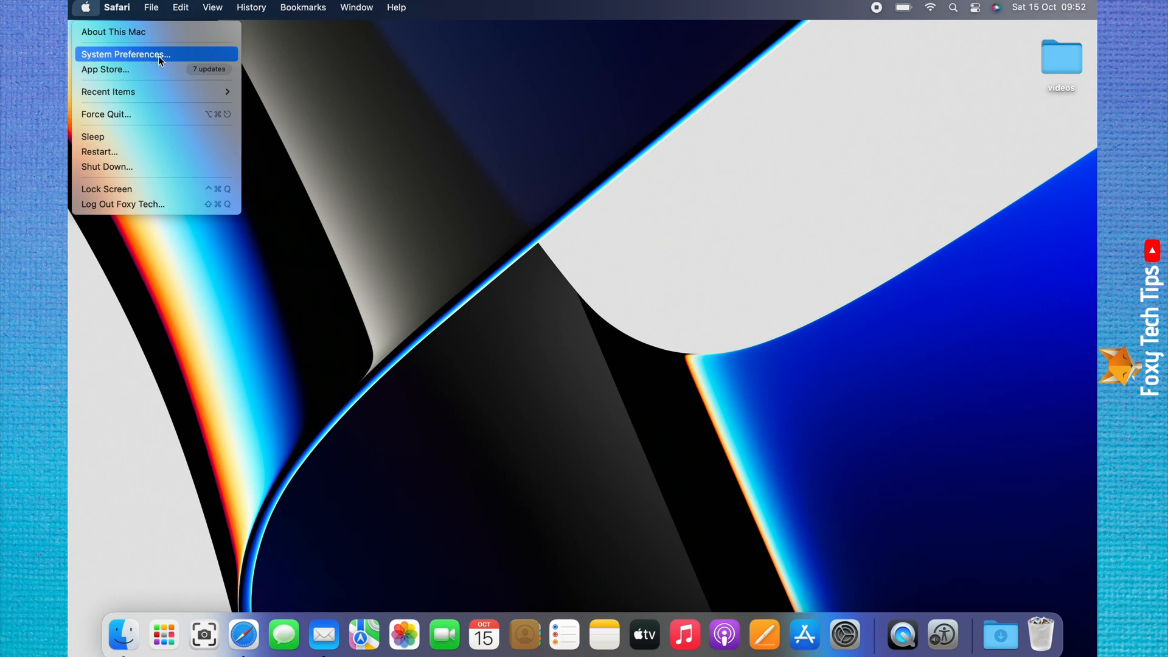
pyautogui.moveTo(126, 62)
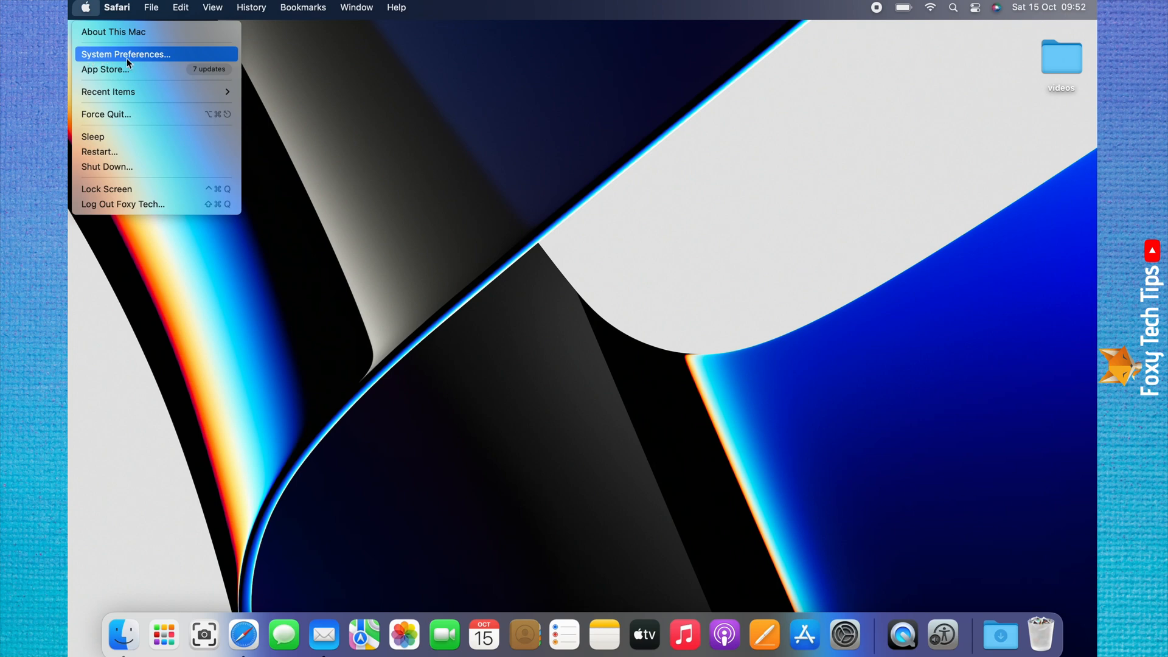
pyautogui.click(126, 55)
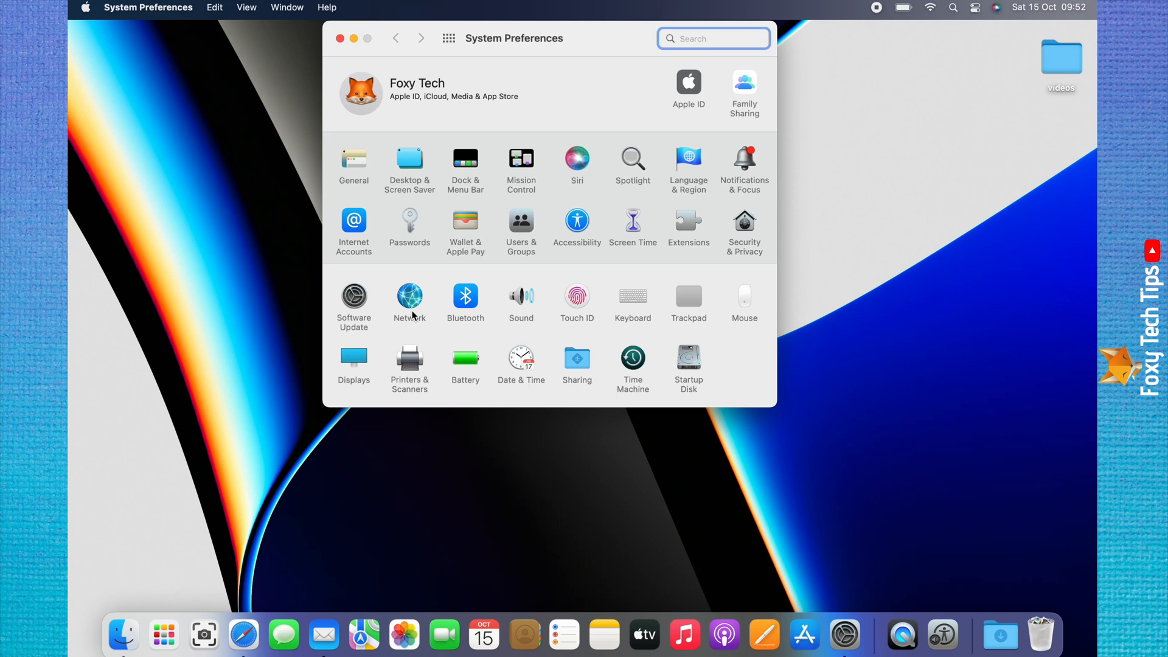
pyautogui.moveTo(475, 388)
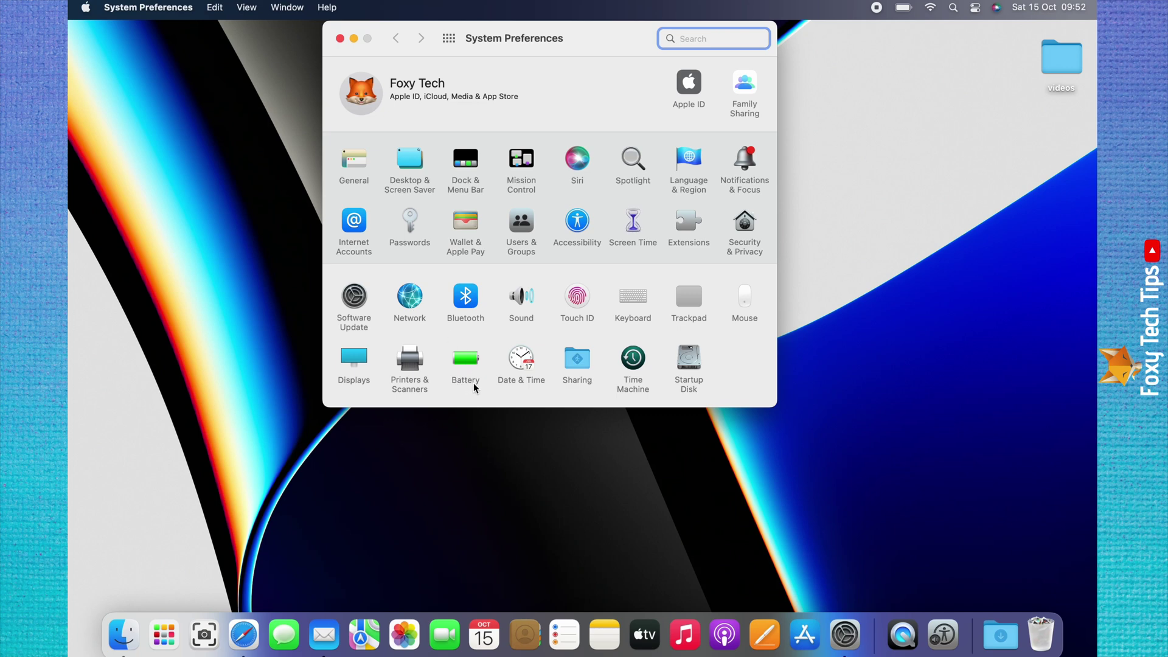
pyautogui.moveTo(479, 388)
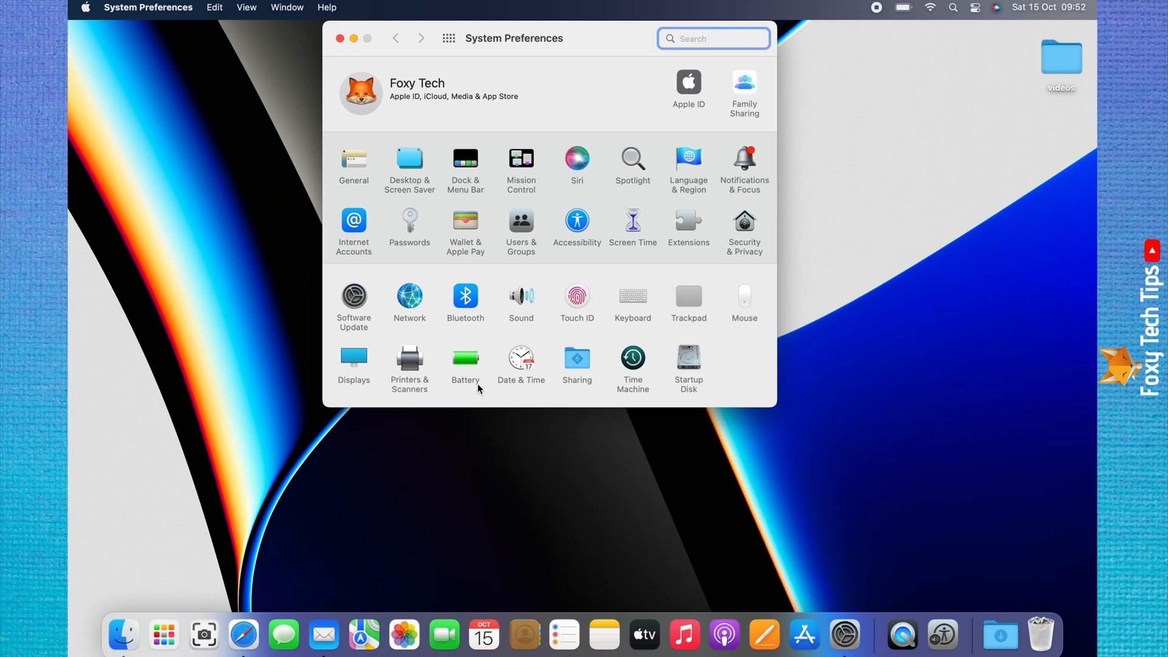
pyautogui.moveTo(463, 389)
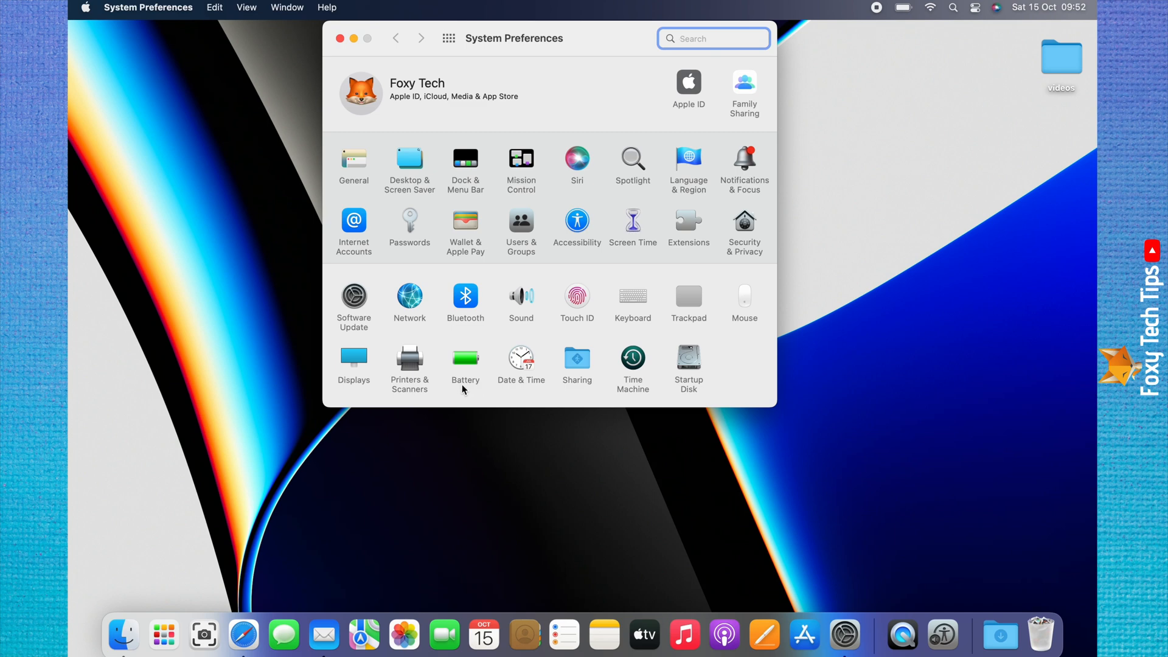
pyautogui.moveTo(456, 390)
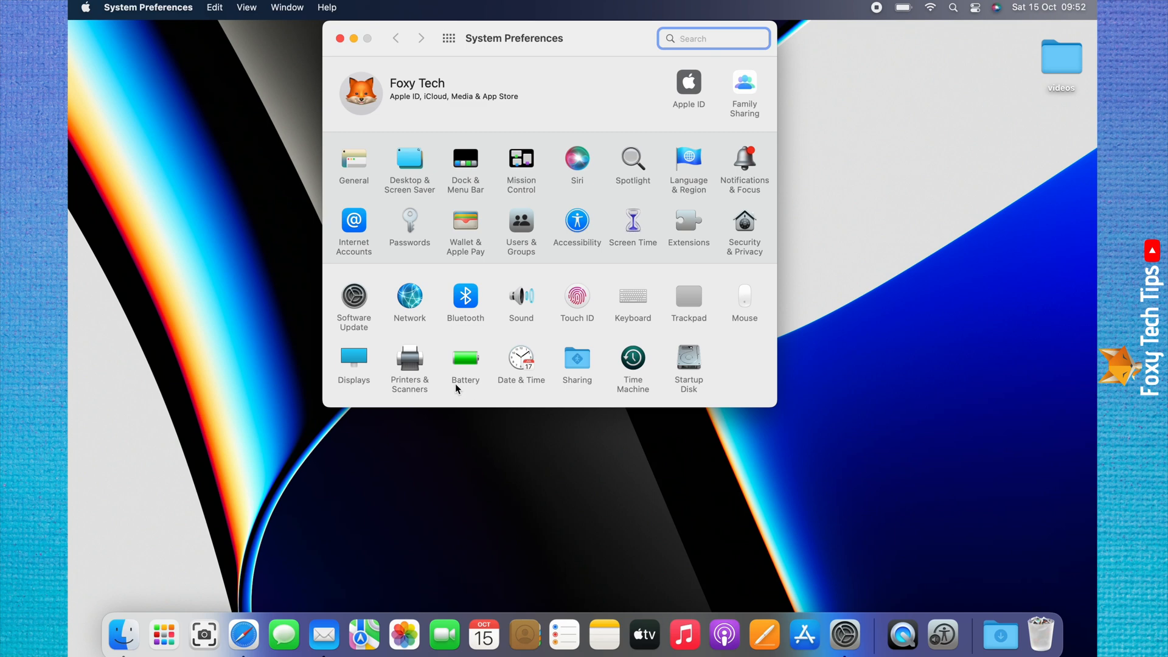
# Step: Show the Battery pane with charge level and usage history
pyautogui.click(465, 357)
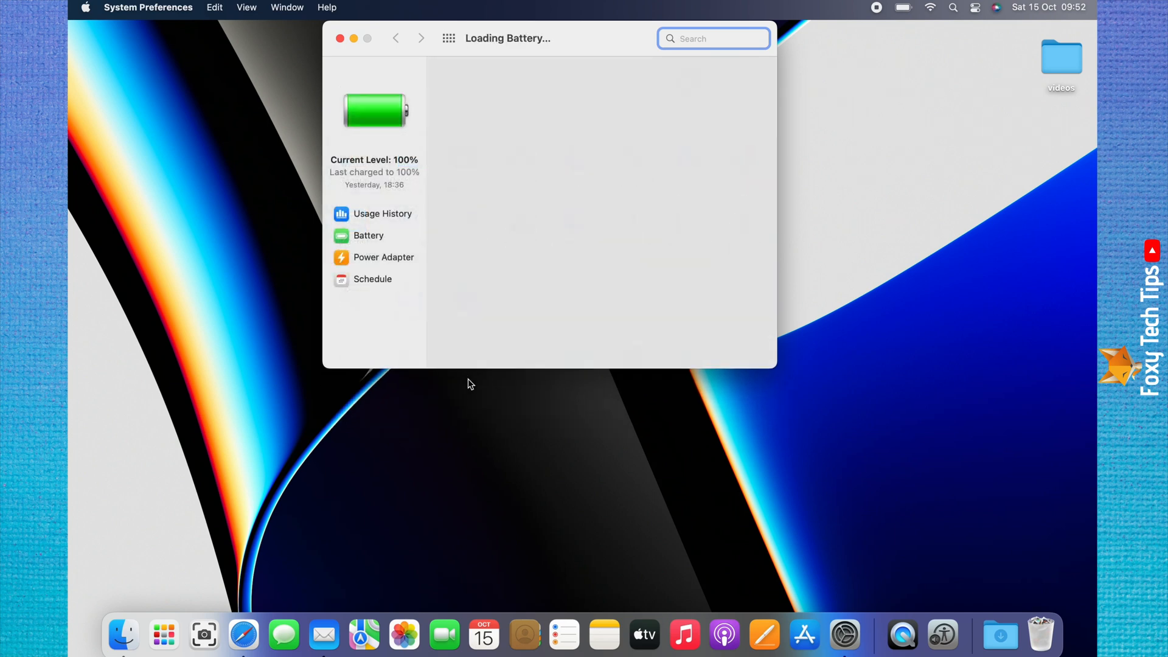
pyautogui.click(383, 213)
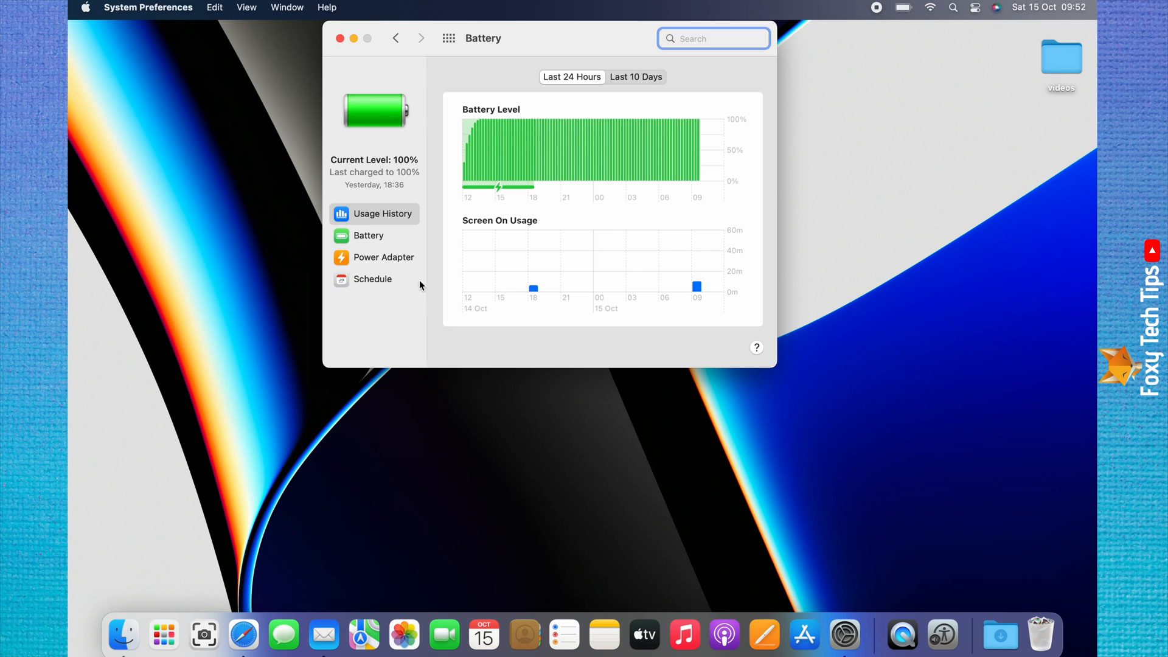
pyautogui.moveTo(392, 285)
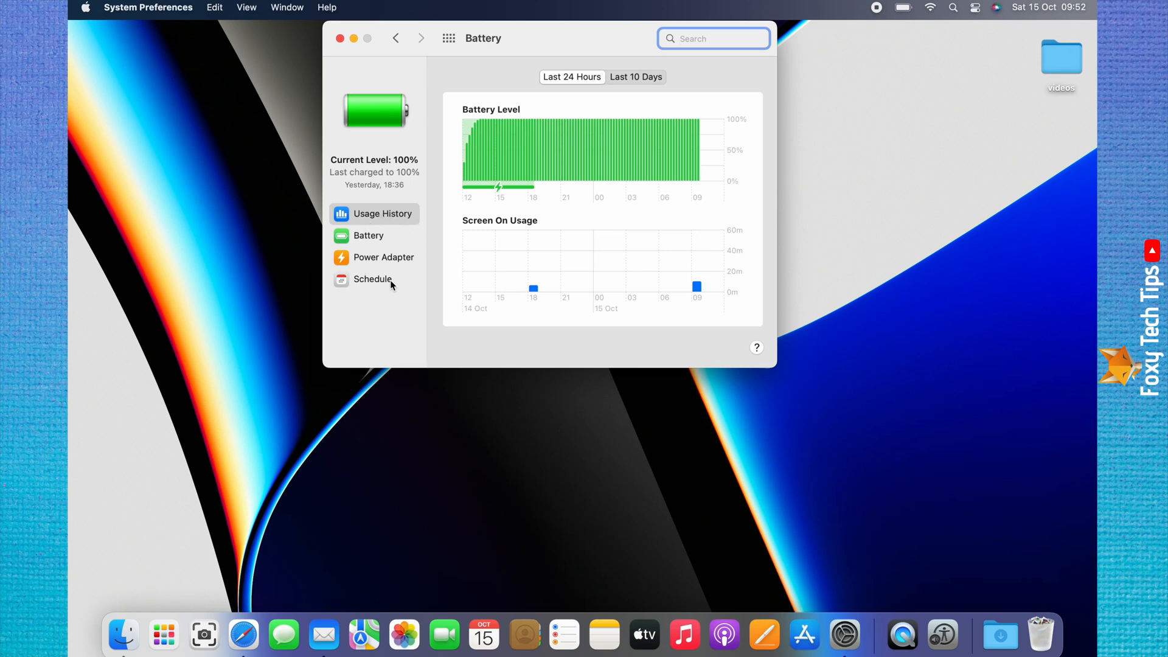
pyautogui.moveTo(397, 268)
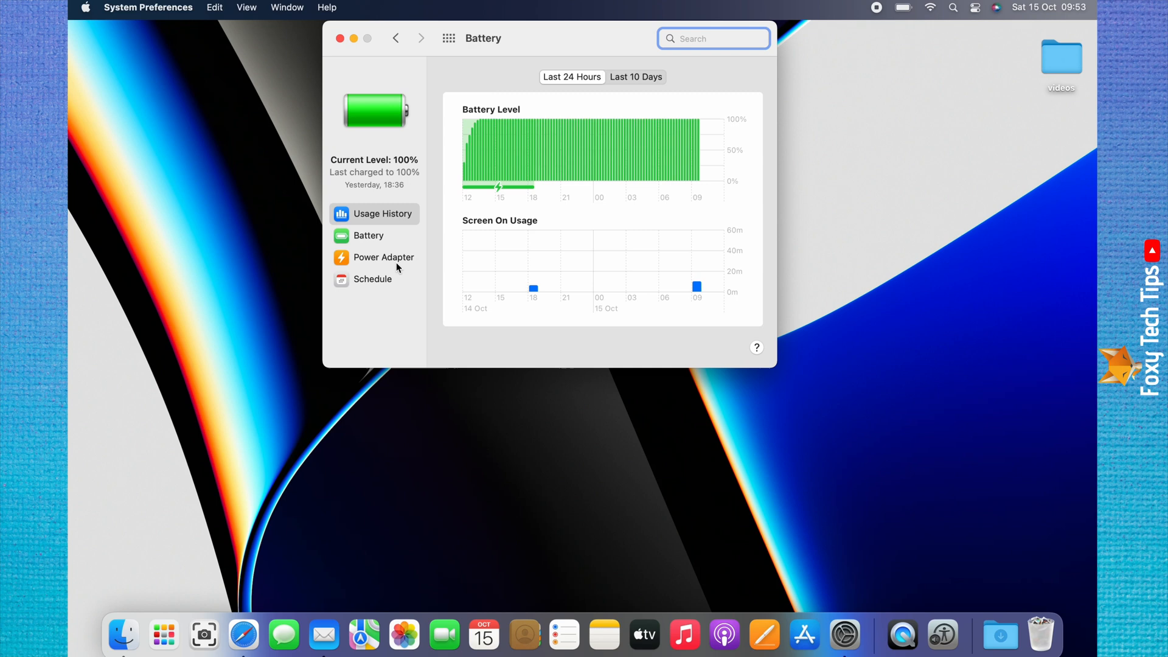
pyautogui.moveTo(401, 263)
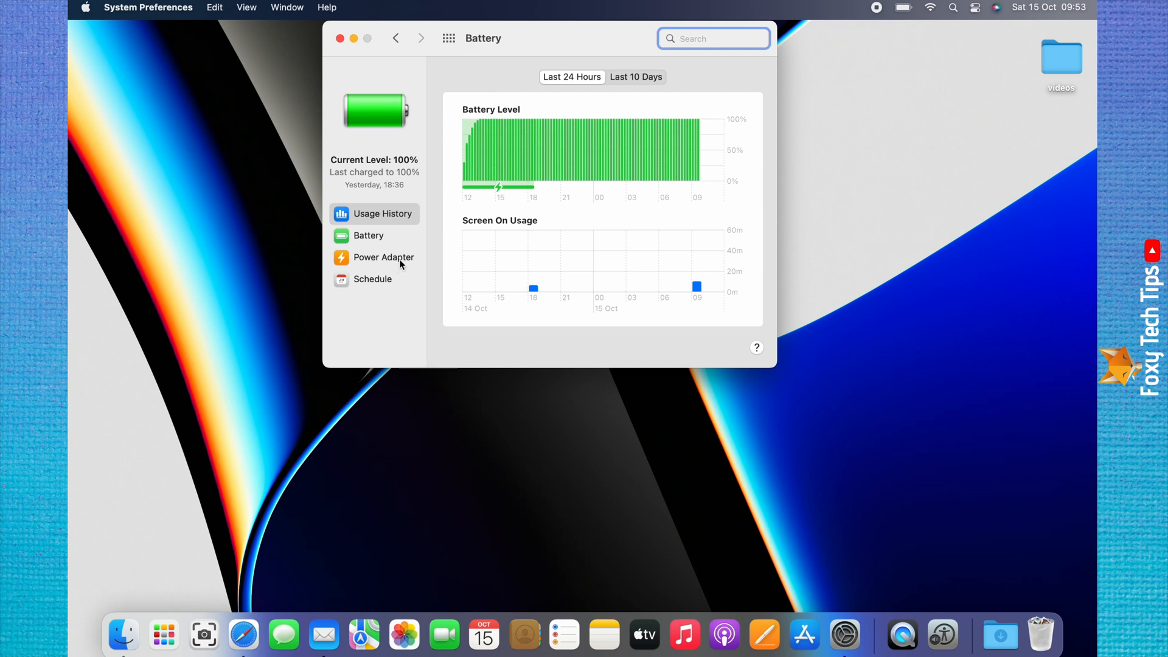
# Step: Show the Power Adapter settings in the Battery sidebar
pyautogui.click(383, 257)
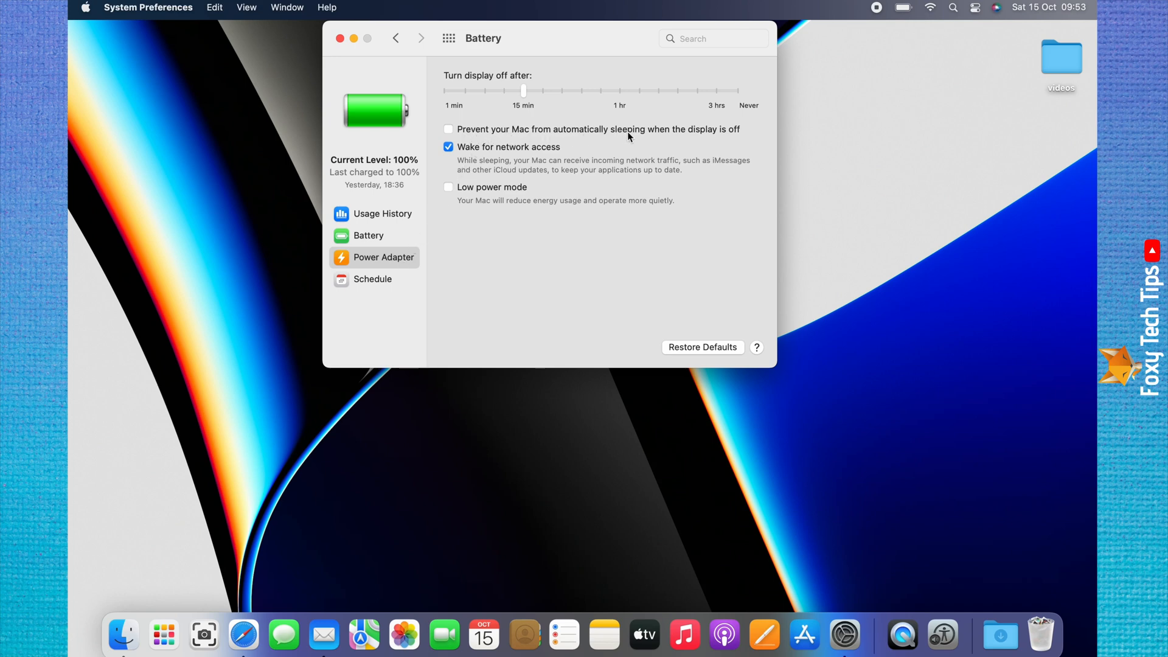
pyautogui.moveTo(698, 136)
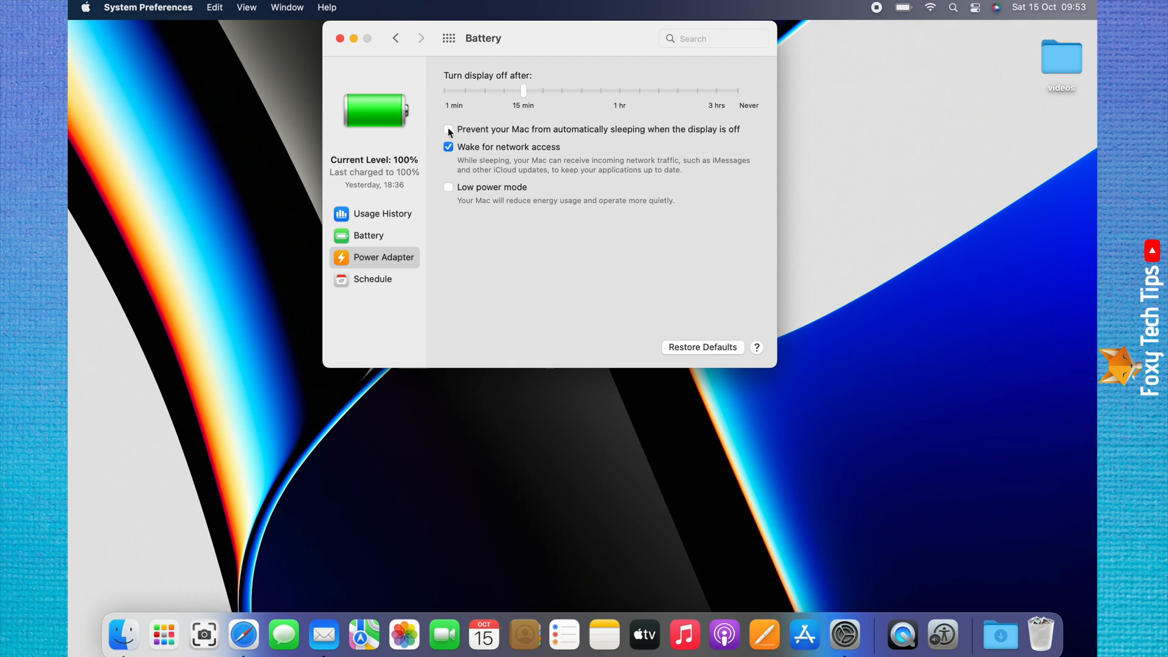
# Step: Enable 'Prevent your Mac from automatically sleeping when the display is off' and confirm the energy warning
pyautogui.click(448, 129)
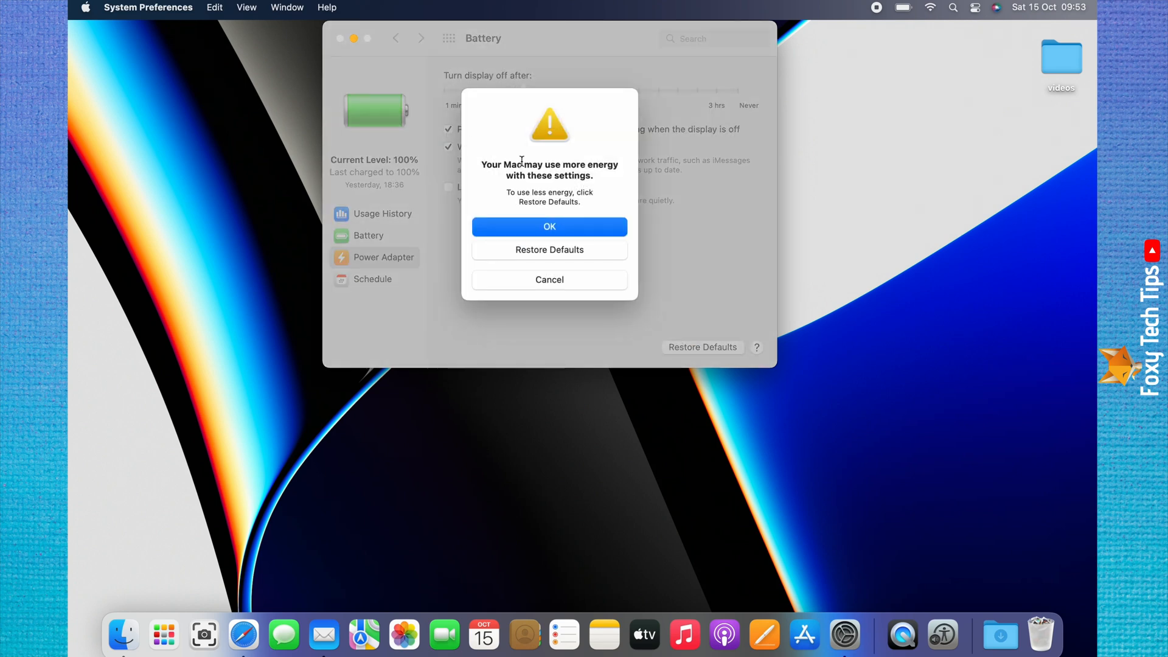
pyautogui.moveTo(585, 202)
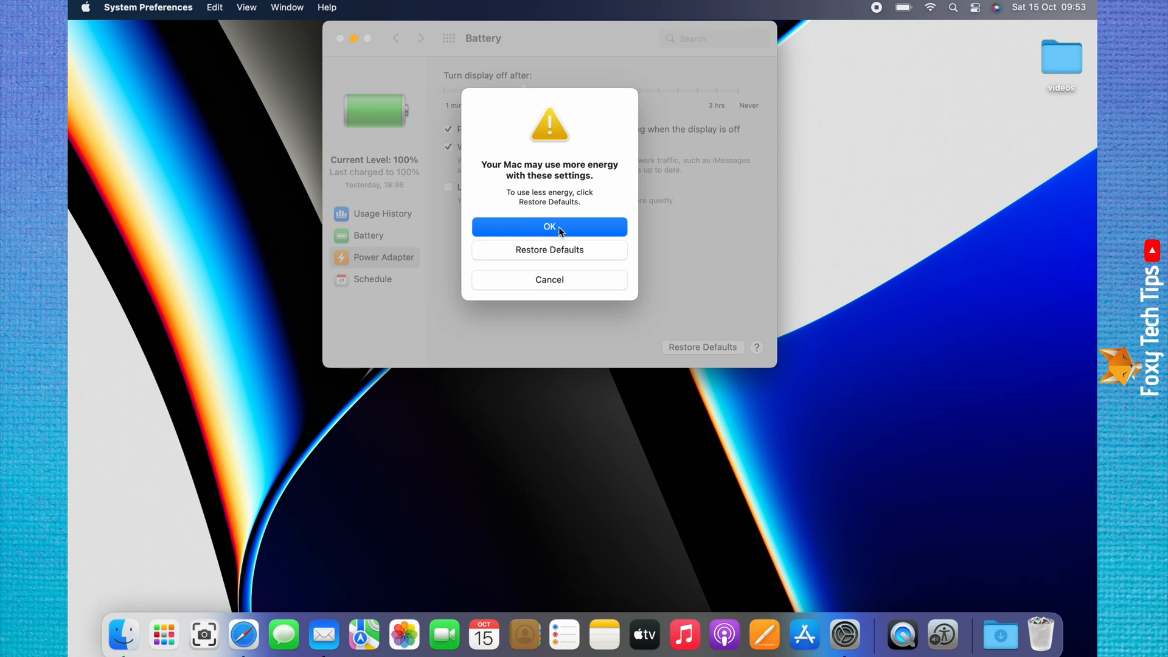
pyautogui.click(549, 226)
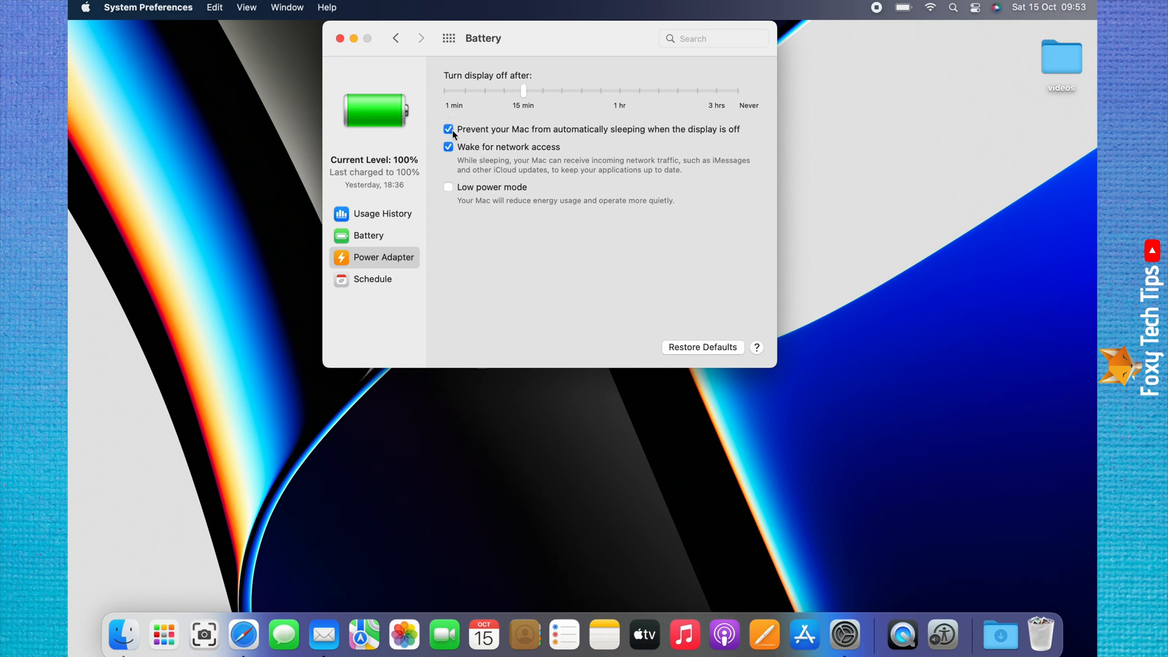
pyautogui.moveTo(585, 141)
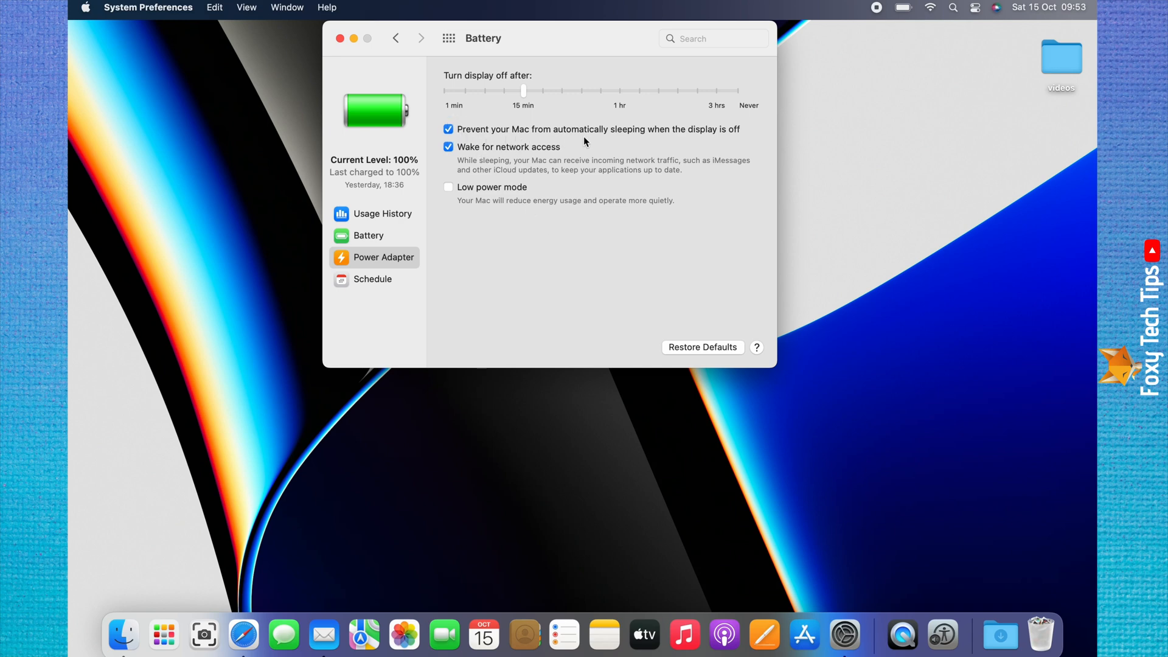